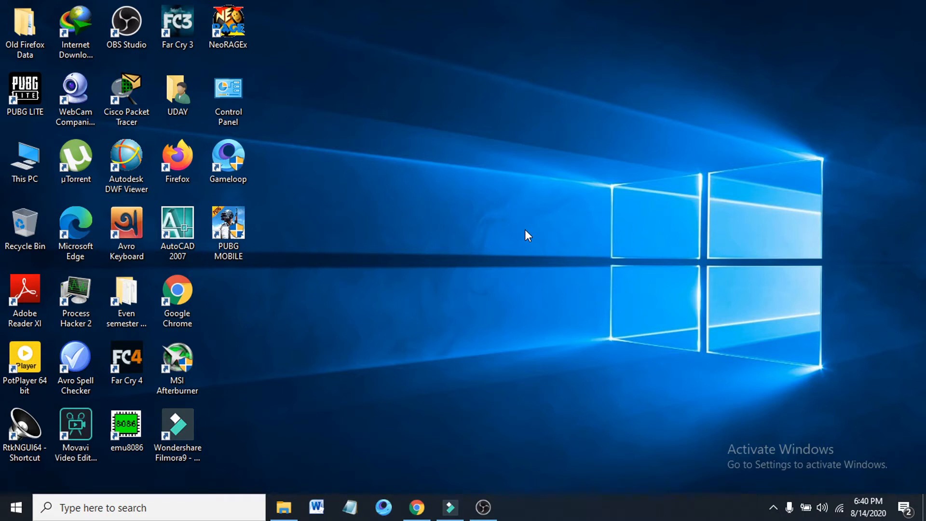
pyautogui.moveTo(469, 268)
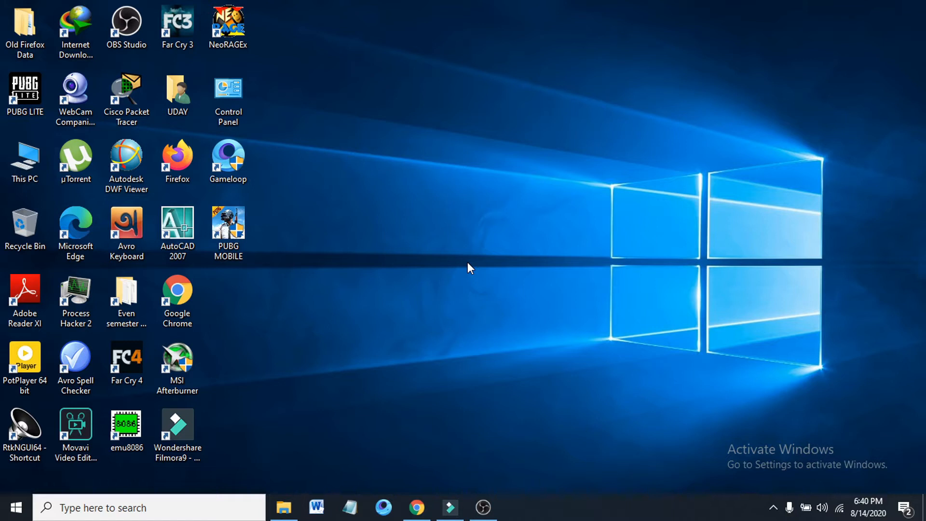
pyautogui.moveTo(467, 279)
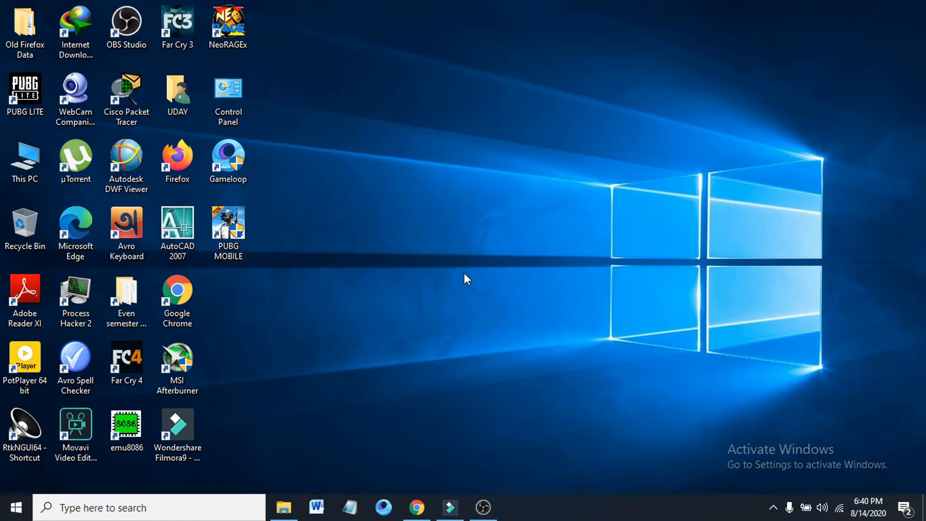
pyautogui.moveTo(470, 277)
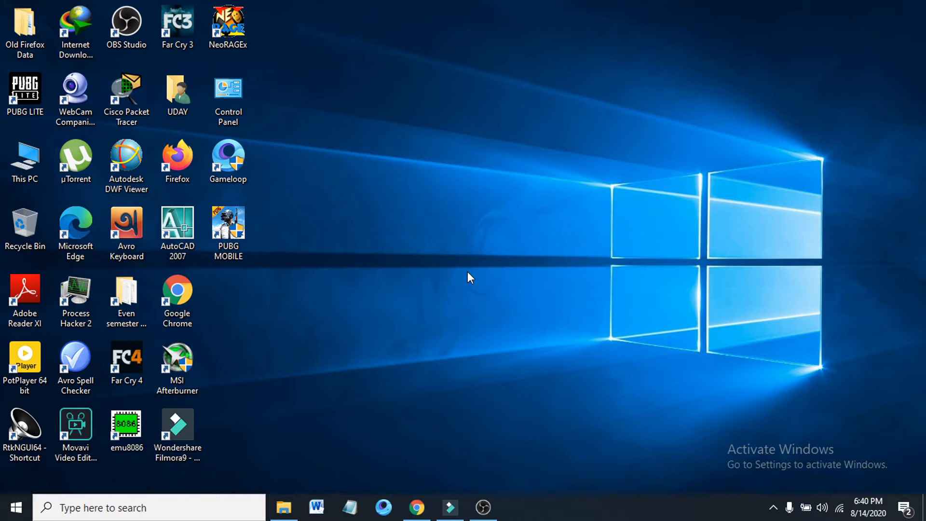
pyautogui.moveTo(595, 455)
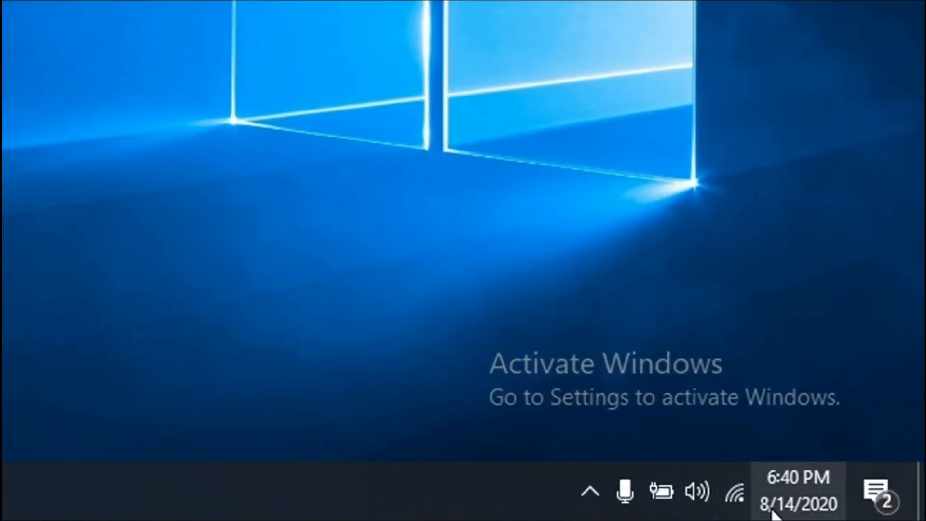
pyautogui.moveTo(779, 496)
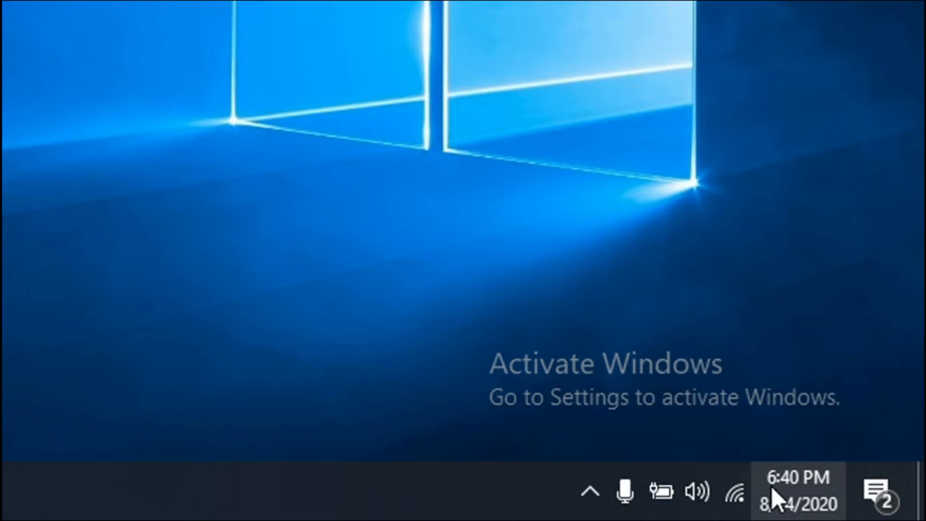
pyautogui.moveTo(800, 496)
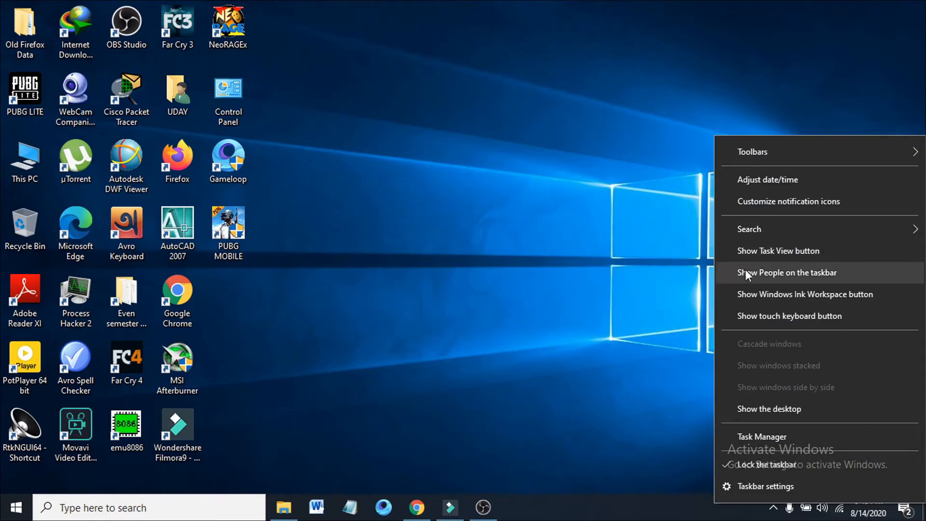
pyautogui.moveTo(785, 183)
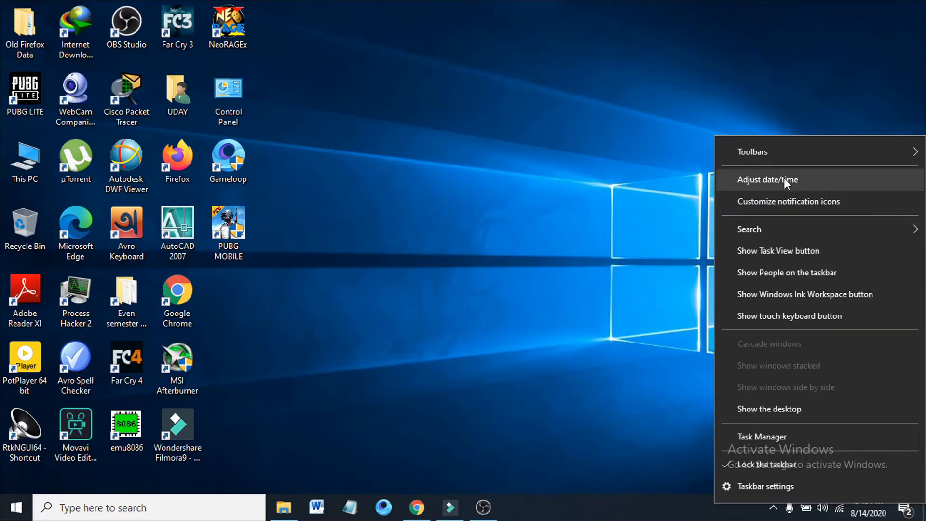
pyautogui.moveTo(771, 183)
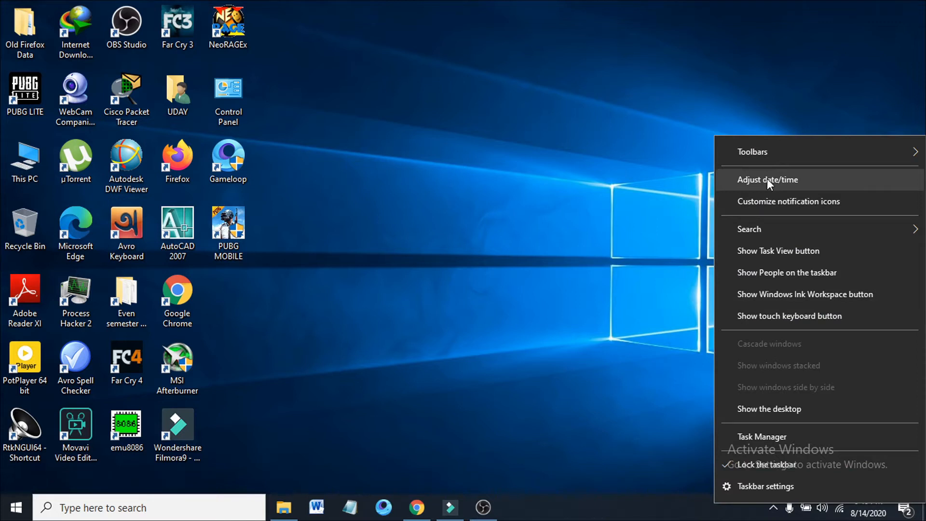
# Open the Date & time settings from the taskbar and maximize the window
pyautogui.click(768, 179)
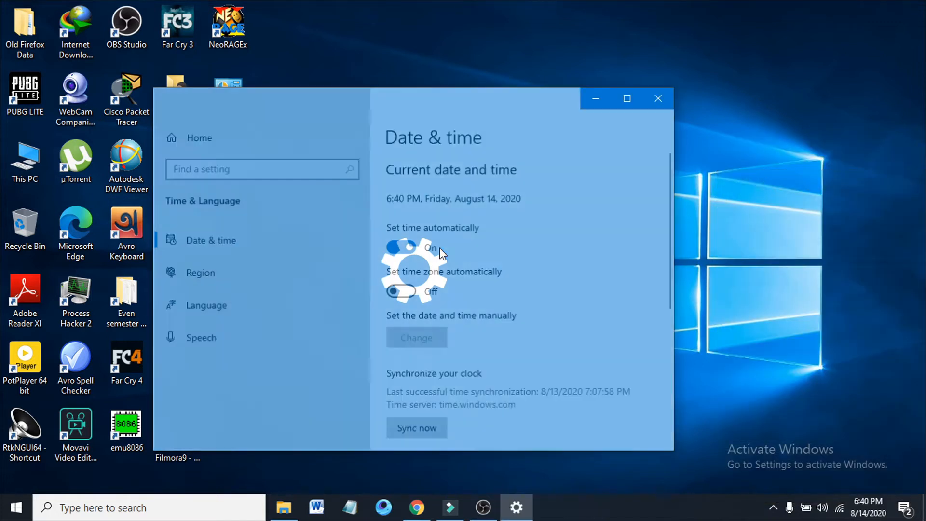
pyautogui.click(626, 99)
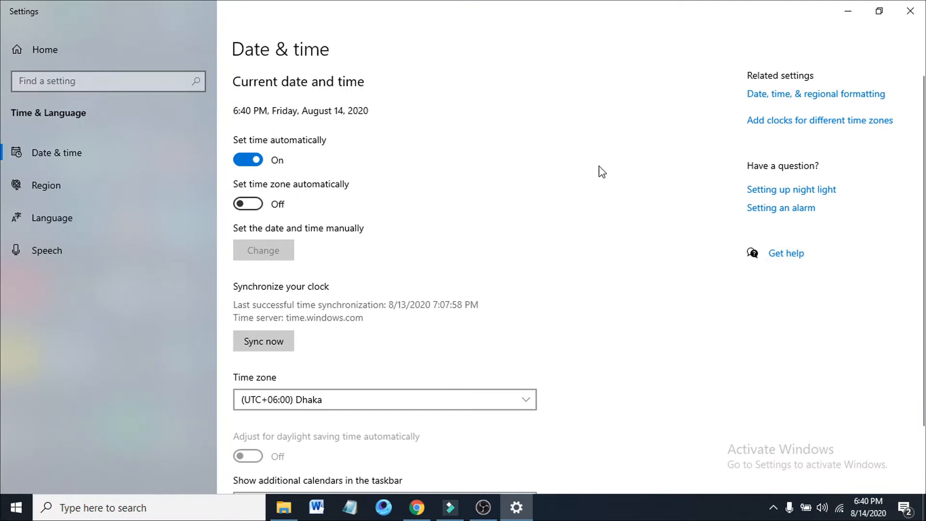
pyautogui.moveTo(775, 100)
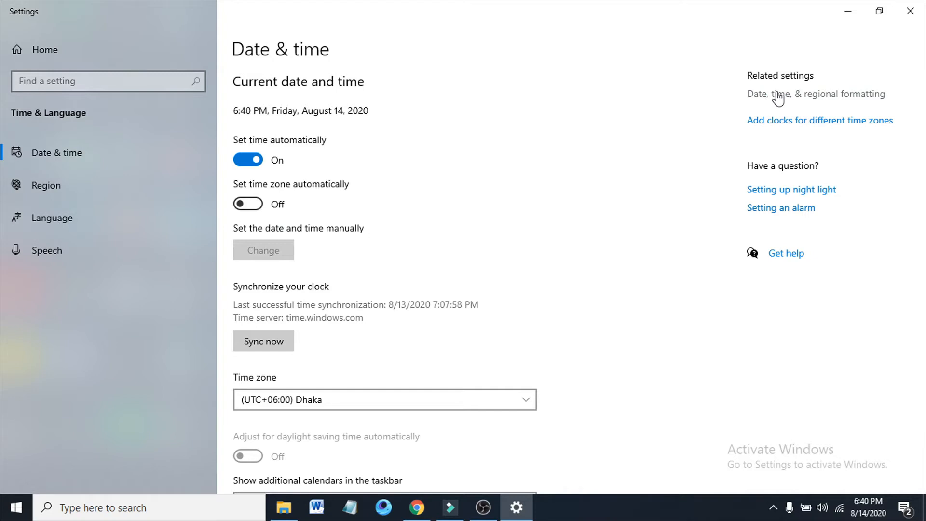
# Go to regional formatting and reach the Change data formats page
pyautogui.click(45, 185)
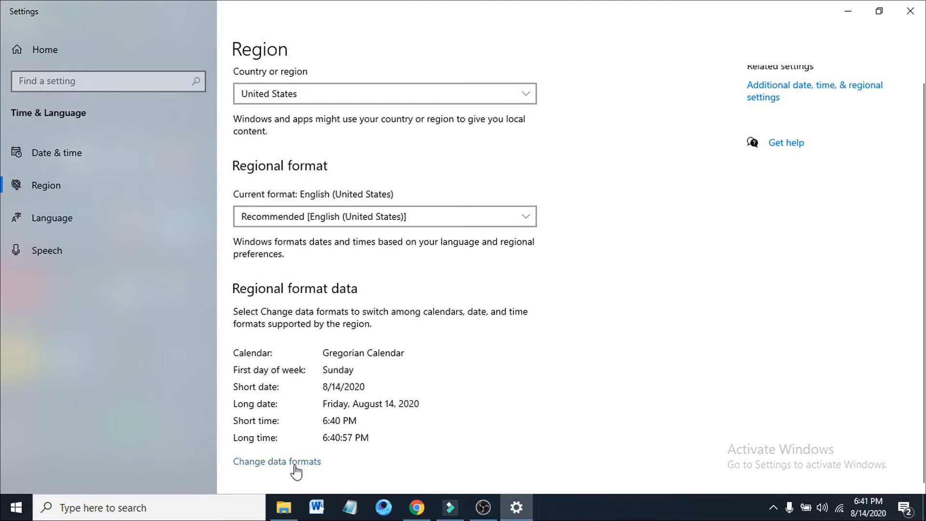
pyautogui.moveTo(274, 471)
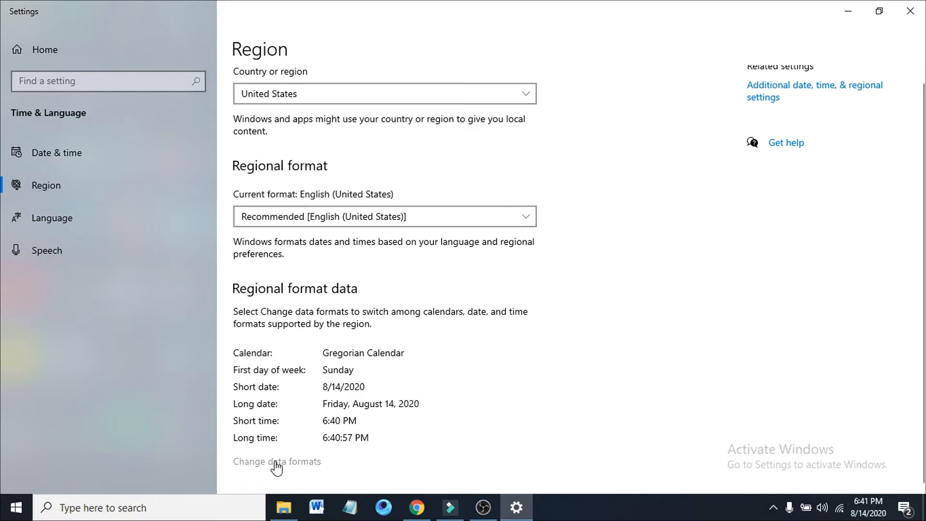
pyautogui.click(276, 461)
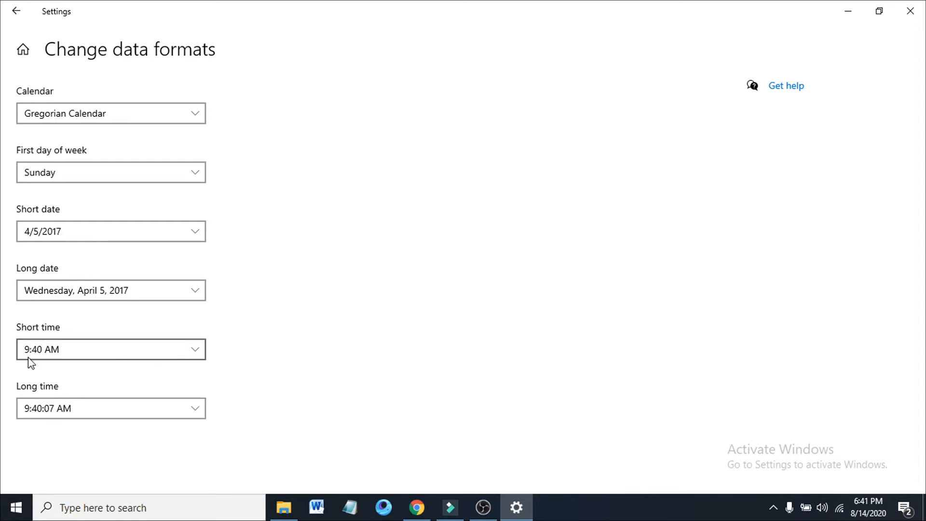
pyautogui.moveTo(195, 359)
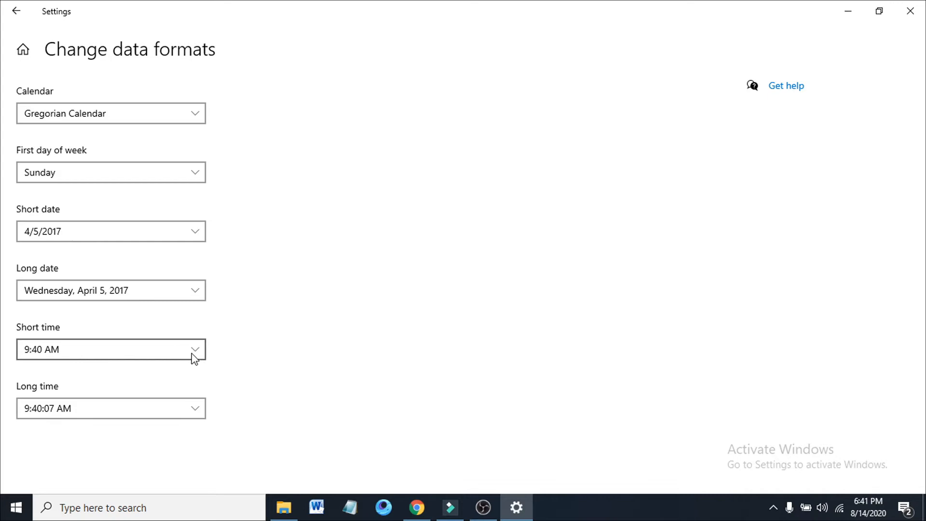
# Set the Short time format to the 24-hour style 9:40
pyautogui.click(111, 349)
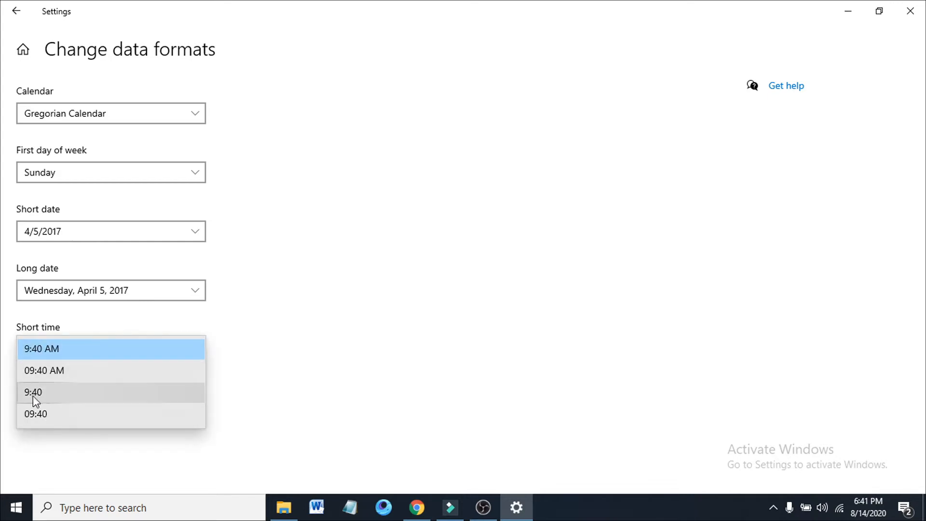
pyautogui.moveTo(39, 402)
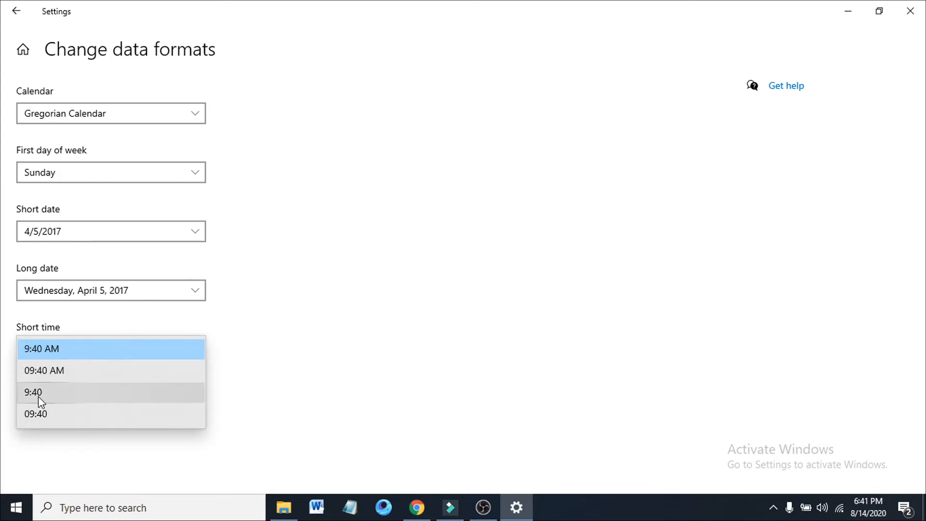
pyautogui.moveTo(101, 339)
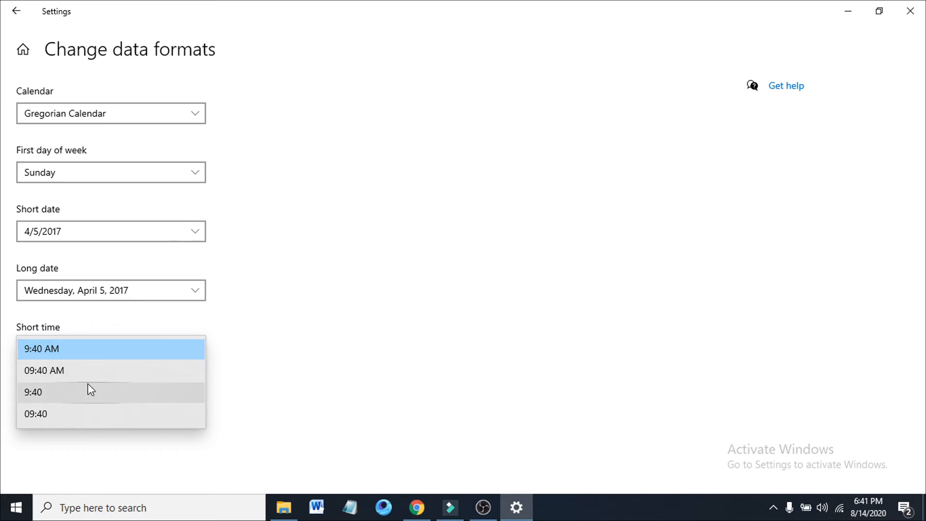
pyautogui.moveTo(64, 394)
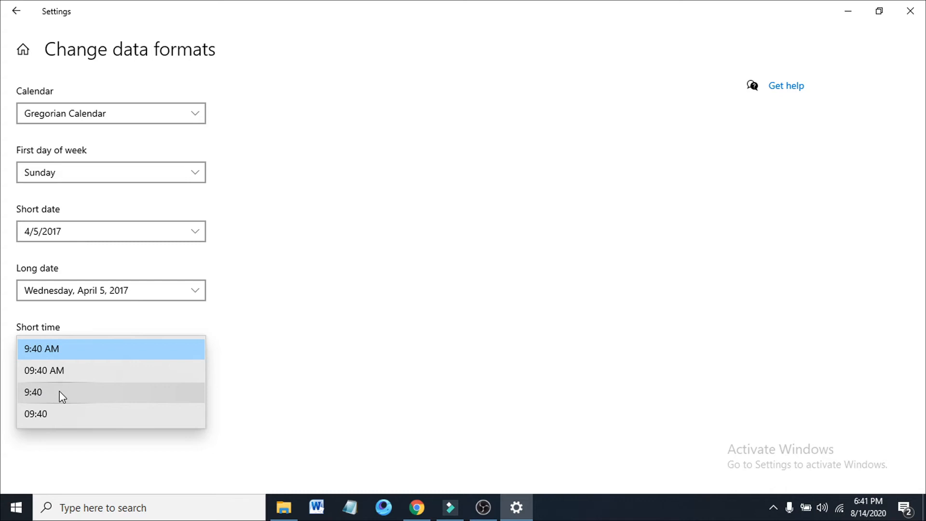
pyautogui.click(34, 393)
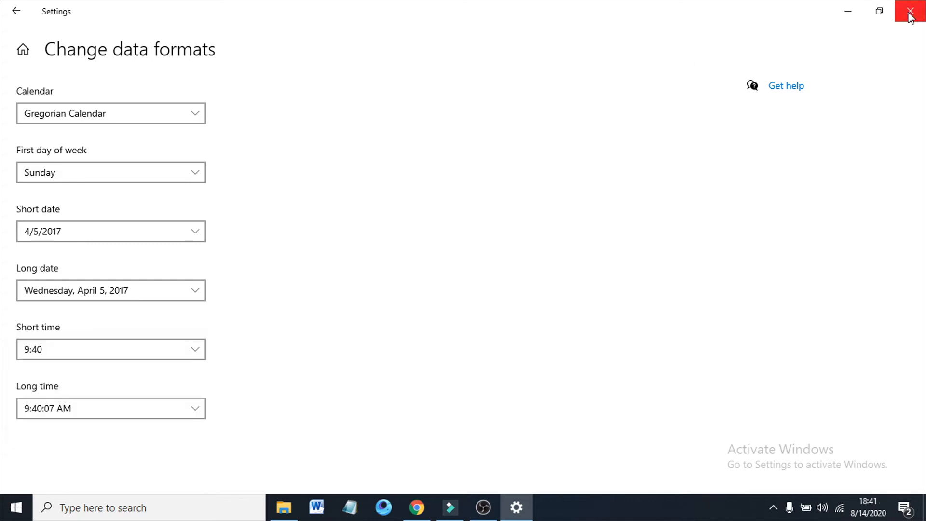
# Close Settings, leaving the taskbar clock reading 18:41 in 24-hour time
pyautogui.click(911, 11)
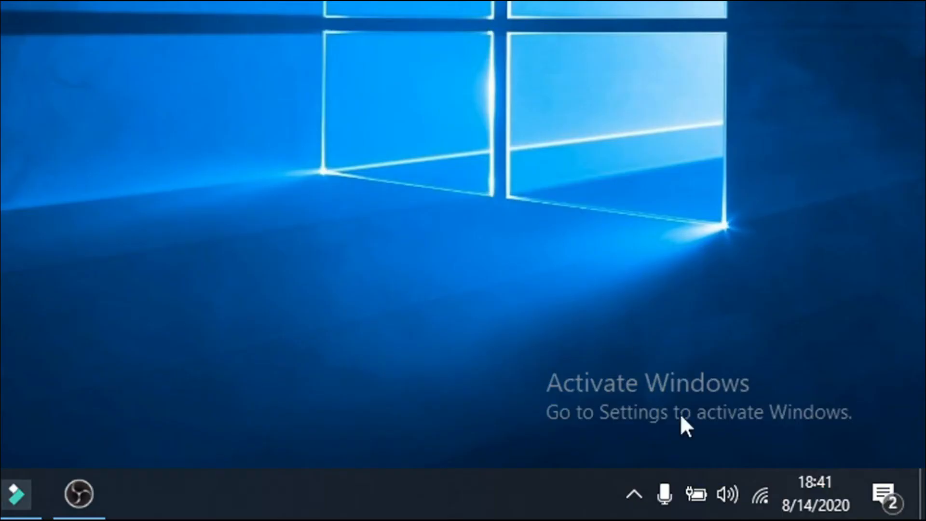
pyautogui.moveTo(785, 465)
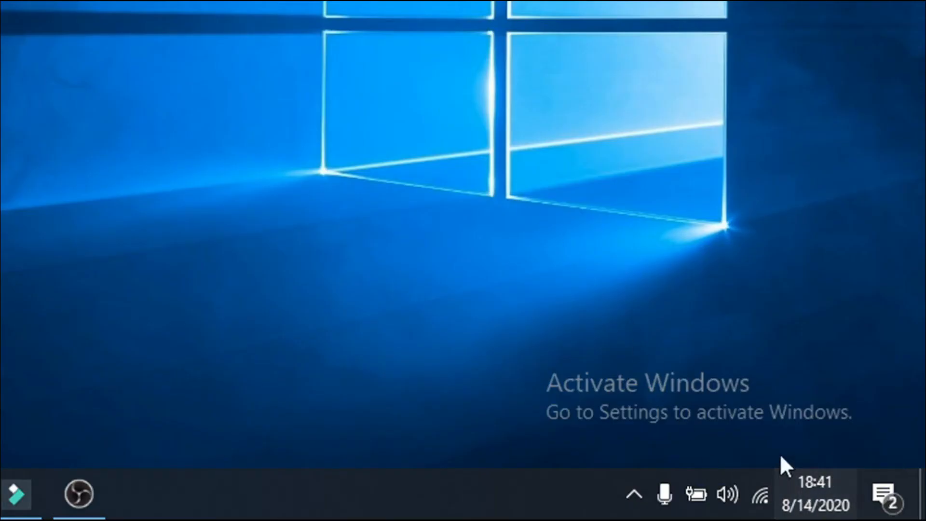
pyautogui.moveTo(815, 493)
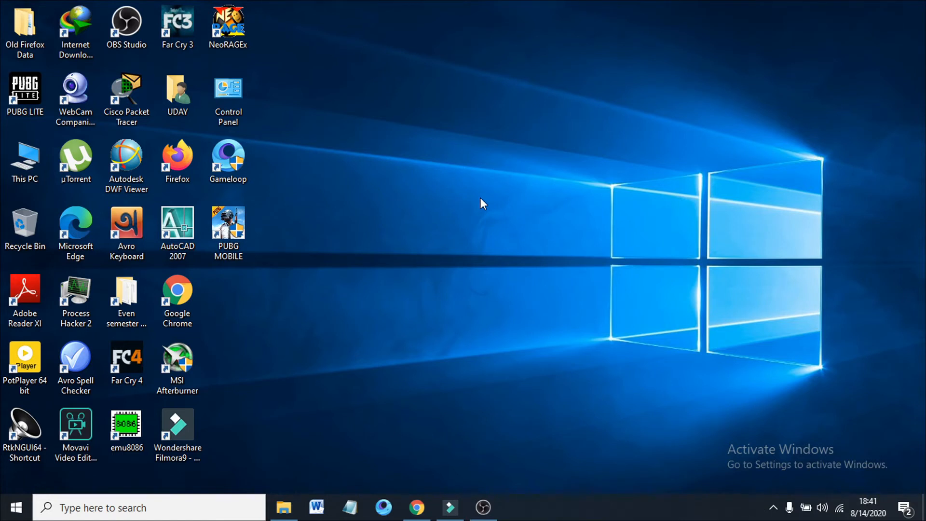
pyautogui.moveTo(764, 445)
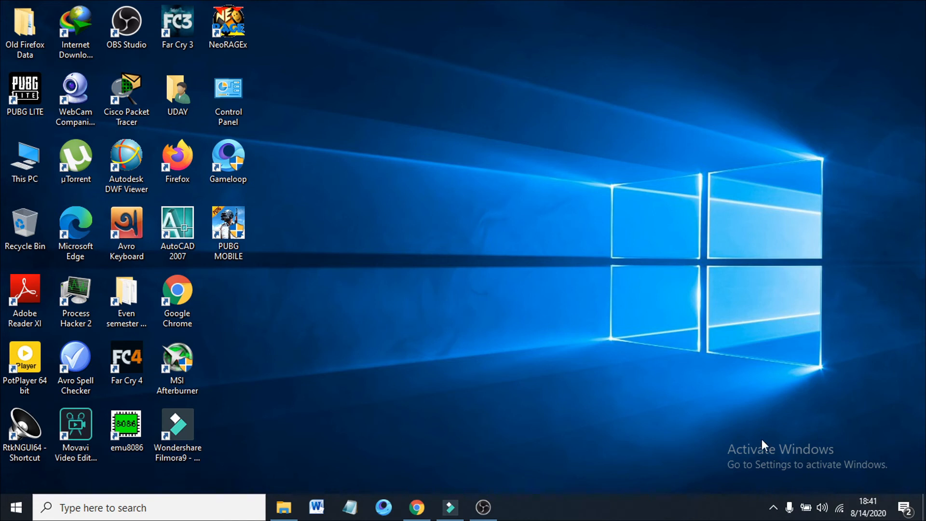
pyautogui.moveTo(868, 513)
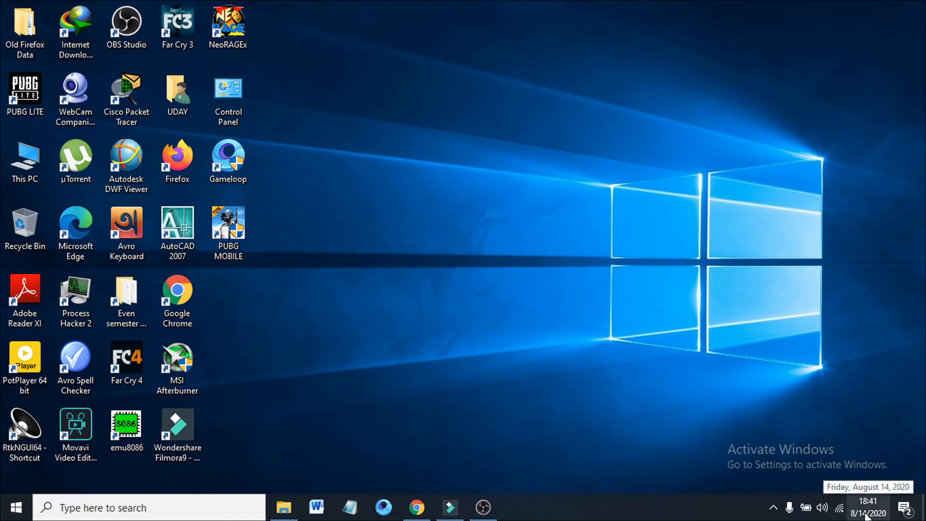
# Reopen Date & time settings, go to regional formatting and reach Change data formats again
pyautogui.rightClick(867, 508)
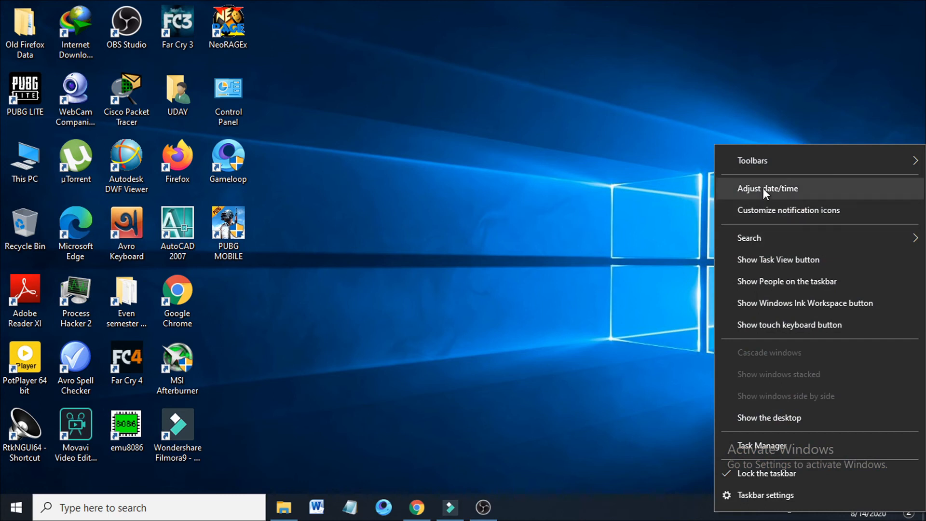
pyautogui.click(767, 188)
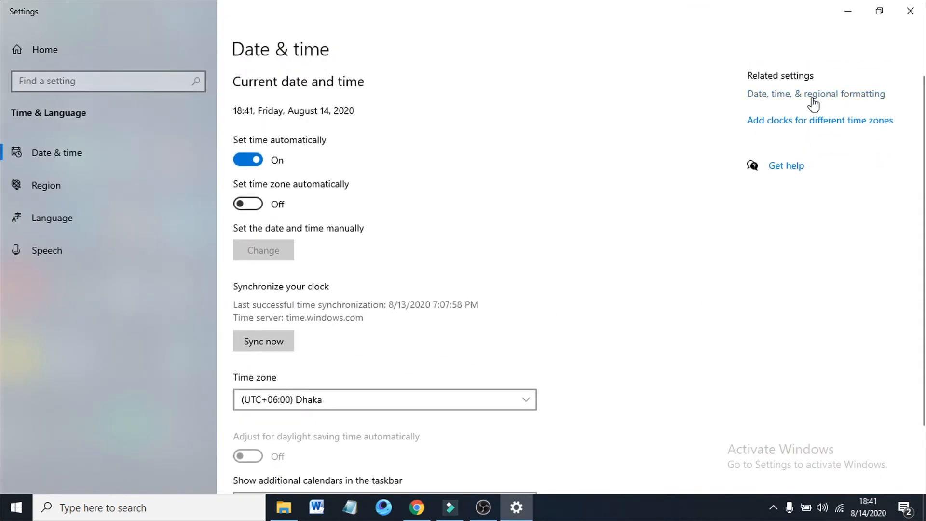
pyautogui.click(45, 185)
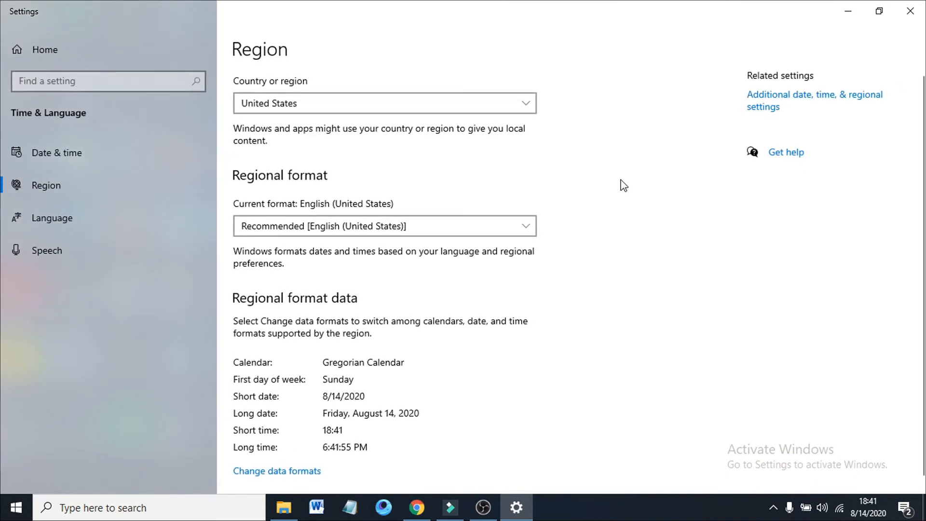
pyautogui.scroll(-3)
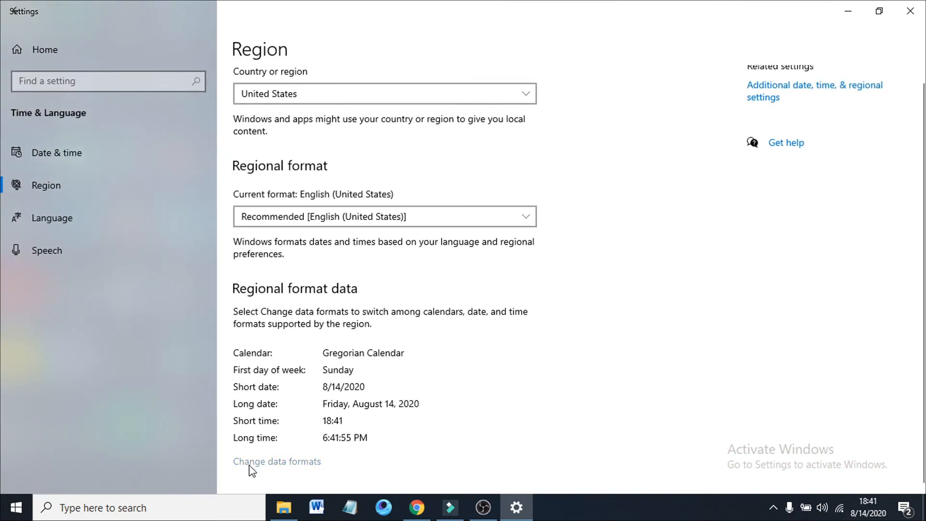
pyautogui.click(277, 461)
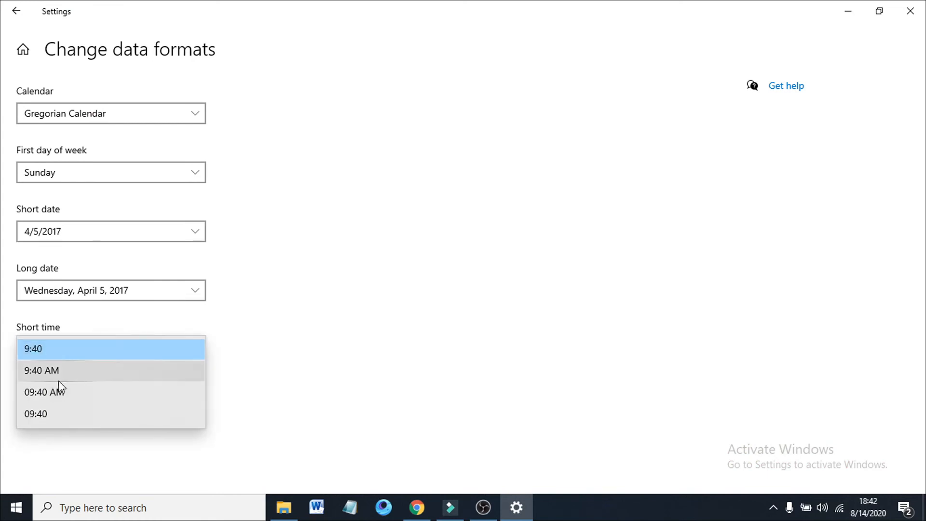
pyautogui.moveTo(41, 376)
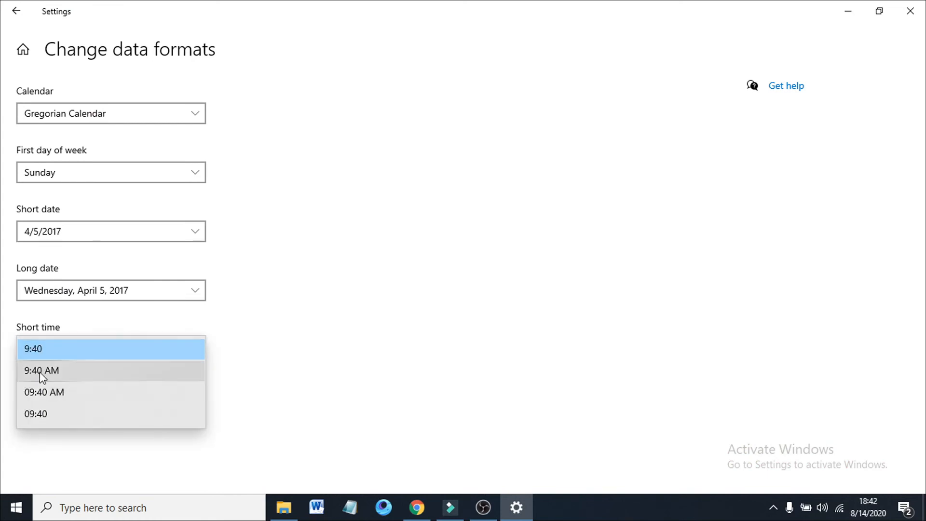
# Set the Short time back to 12-hour 9:40 AM so the clock reads 6:42 PM
pyautogui.click(42, 371)
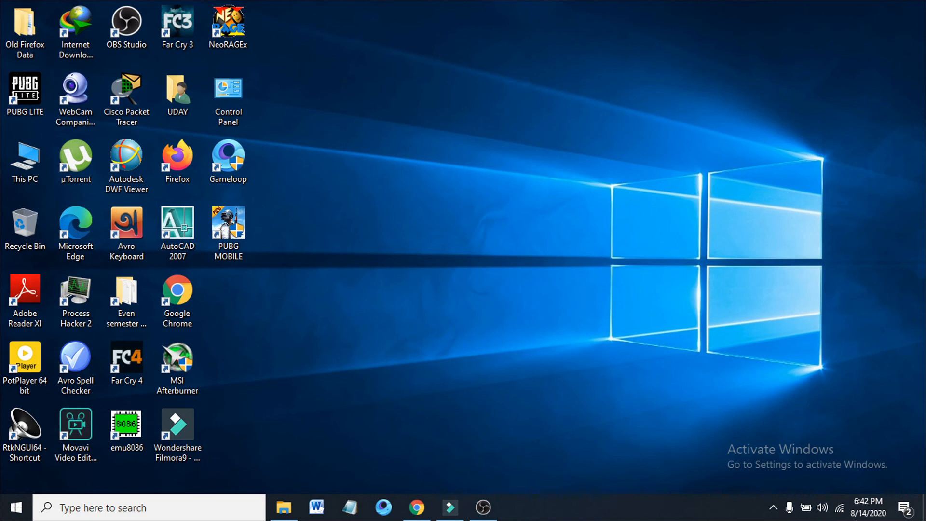
pyautogui.moveTo(522, 292)
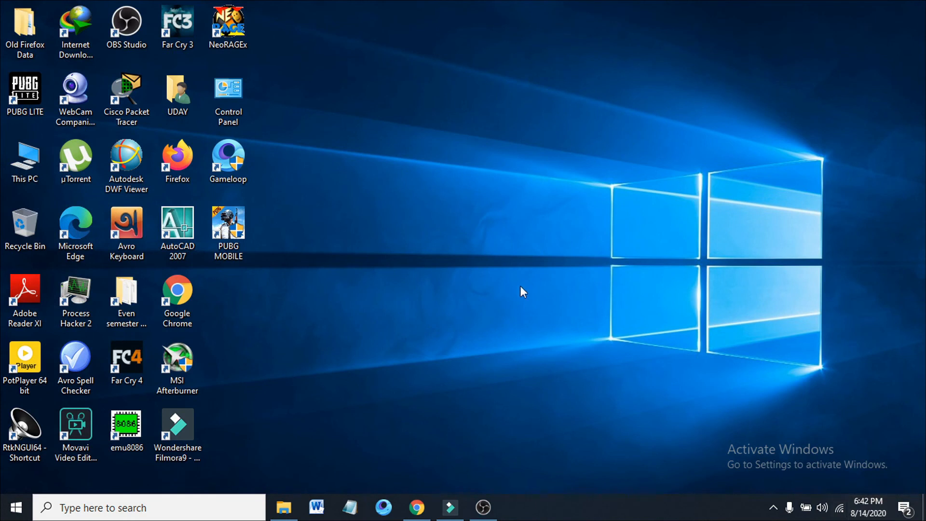
pyautogui.moveTo(396, 180)
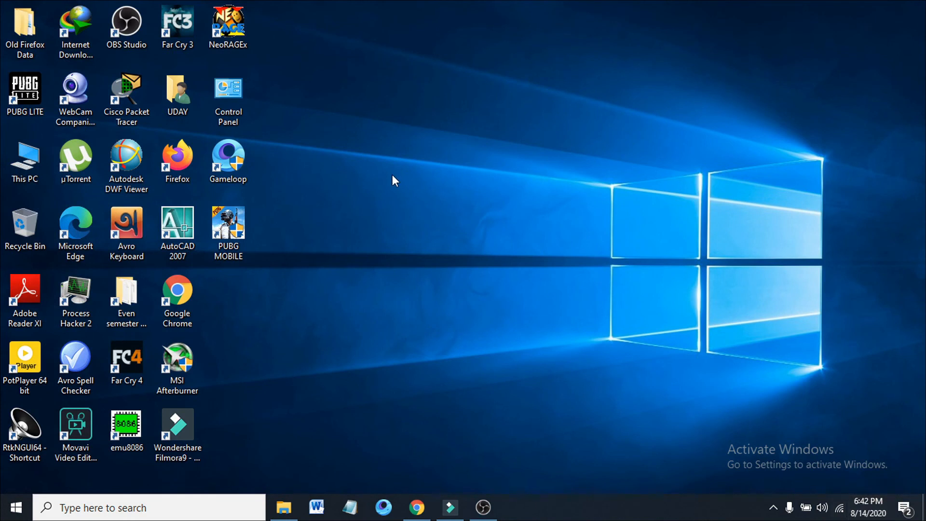